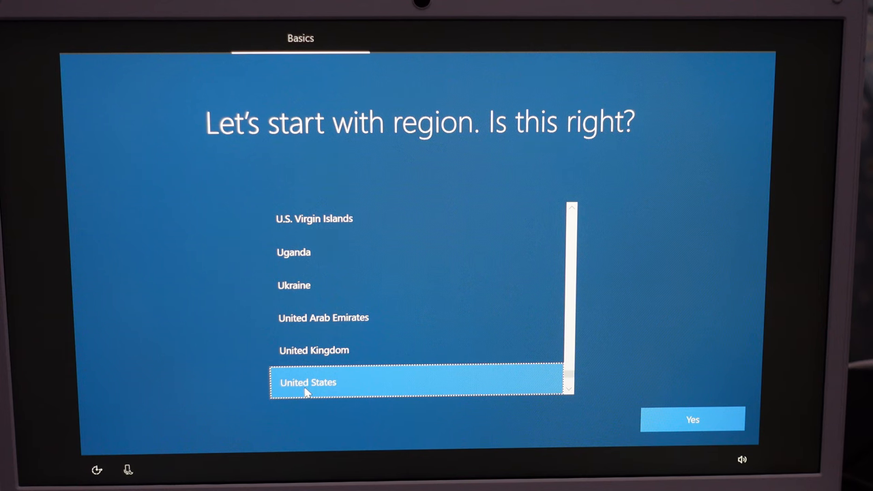
mouse_move(471, 415)
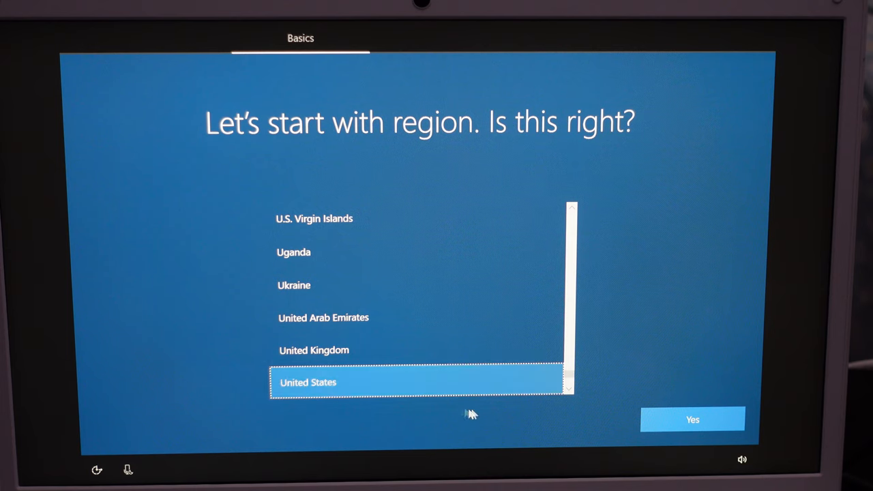
- Keep United States region and United Kingdom keyboard layout, skipping a second layout
left_click(691, 419)
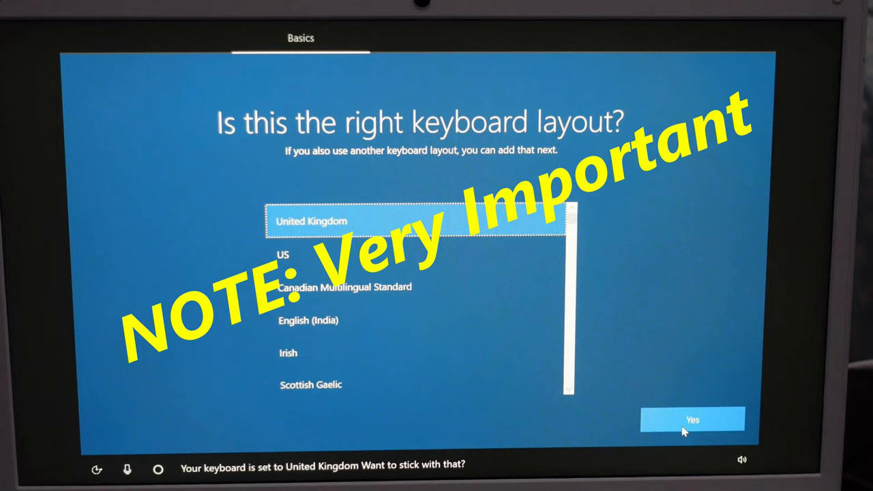
left_click(693, 420)
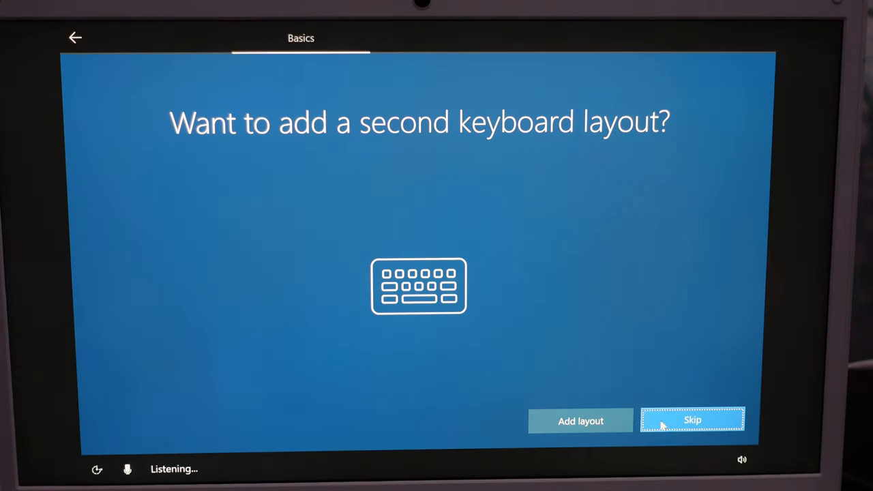
left_click(692, 420)
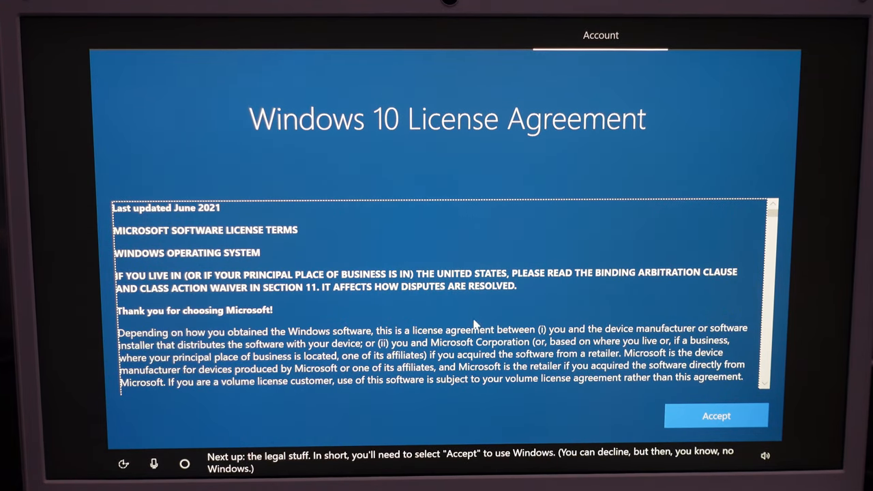
- Accept the Windows 10 license agreement and continue with Microsoft account sign-in
scroll("down", 3)
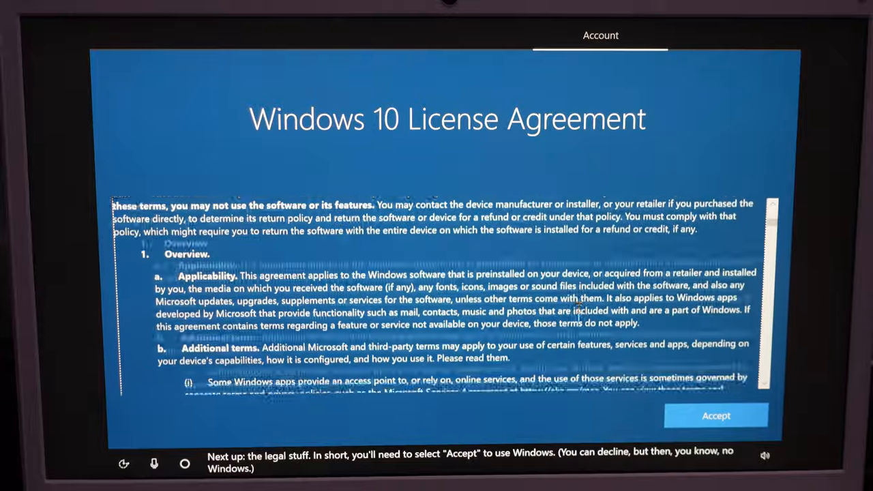
scroll("down", 3)
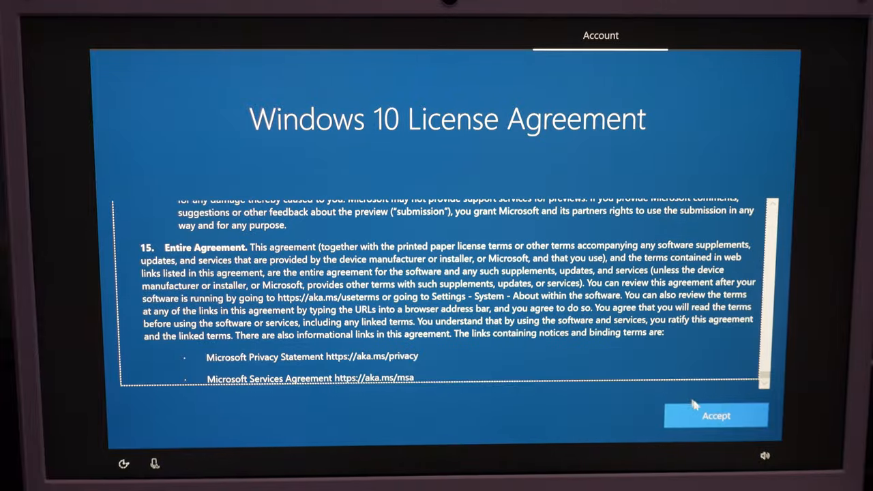
left_click(714, 414)
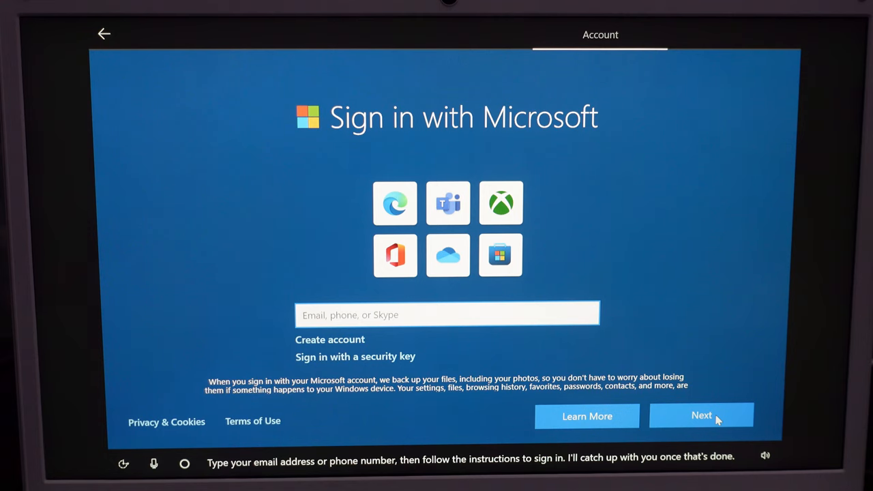
left_click(701, 414)
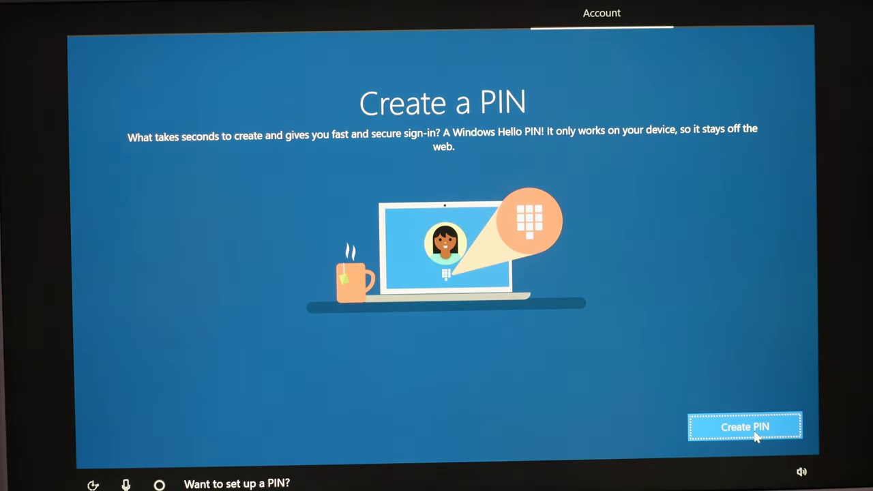
mouse_move(607, 395)
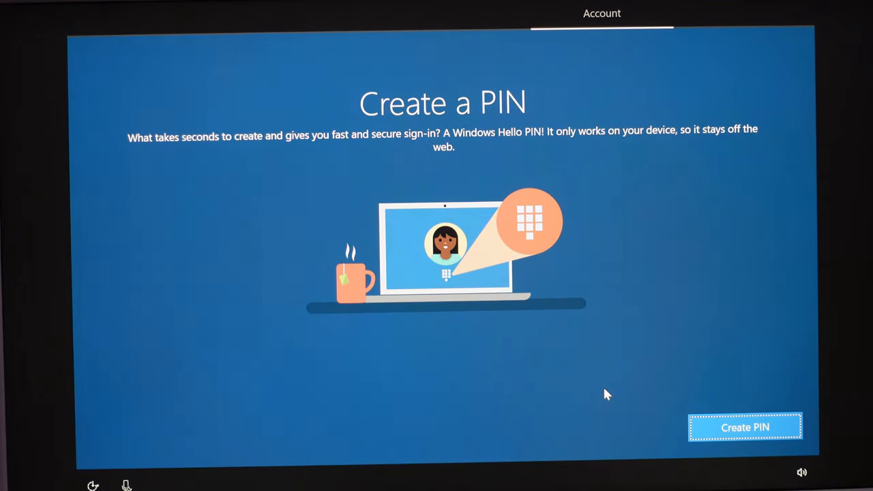
- Start PIN setup, accept the privacy settings and skip experience customization
left_click(744, 427)
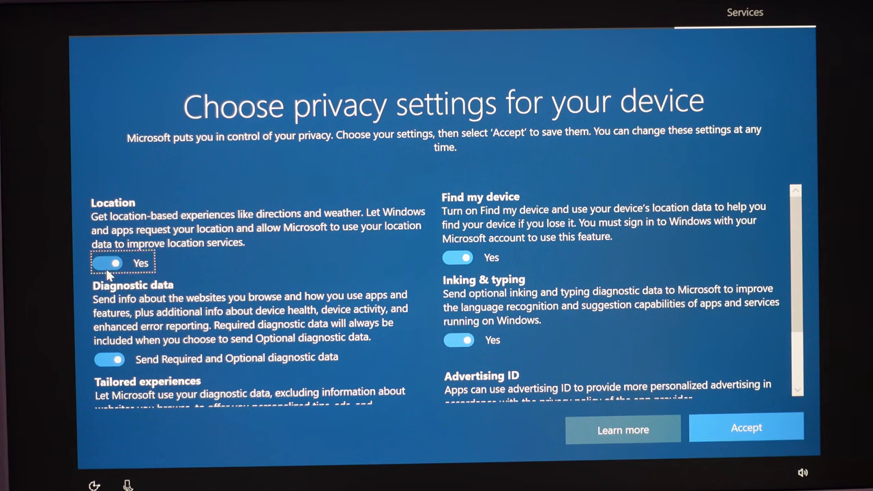
left_click(744, 428)
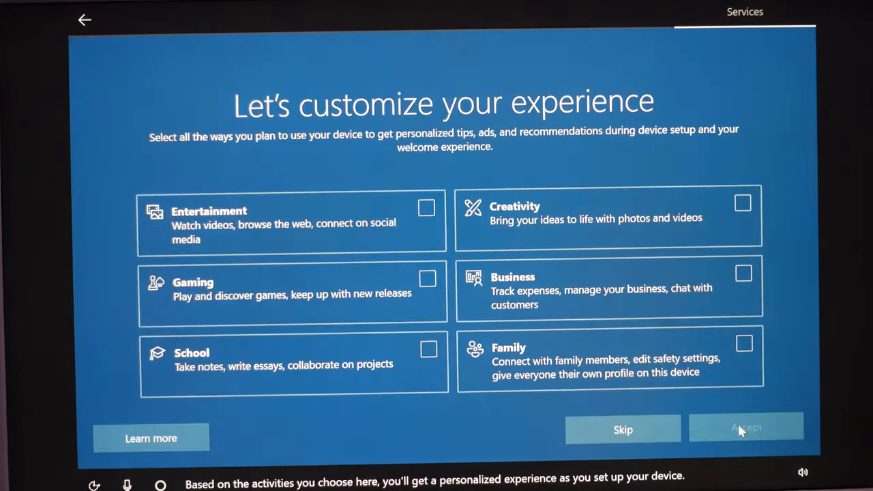
left_click(744, 428)
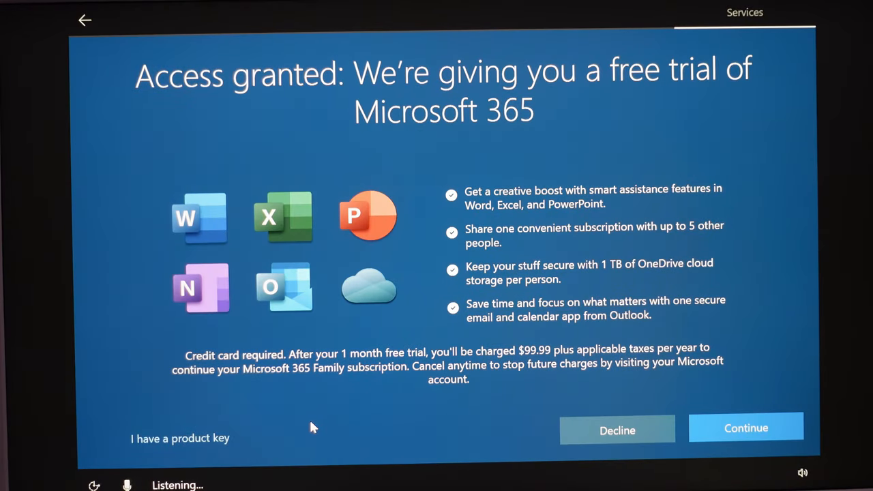
mouse_move(347, 431)
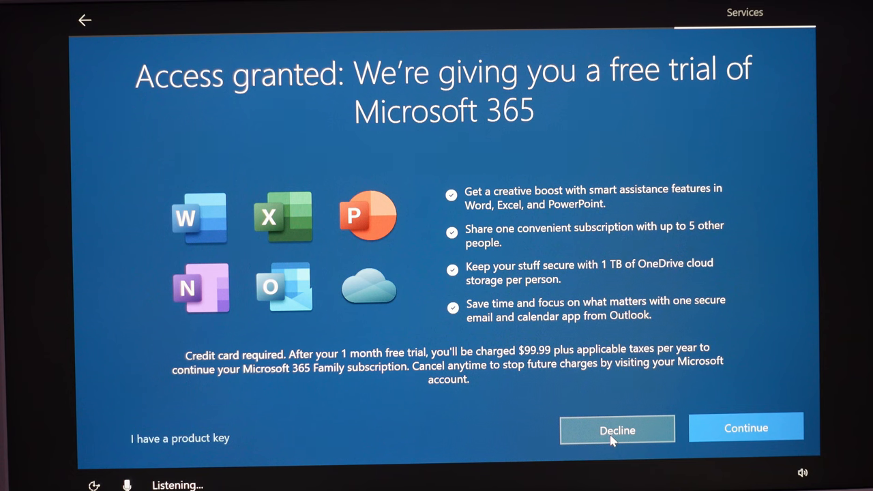
- Decline the Microsoft 365 trial and extra OneDrive storage, then continue past the Office app offer
left_click(617, 431)
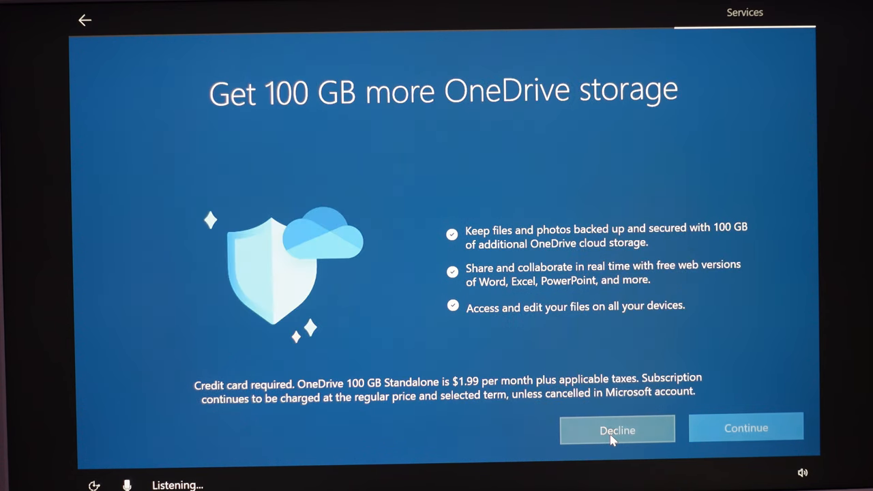
left_click(616, 430)
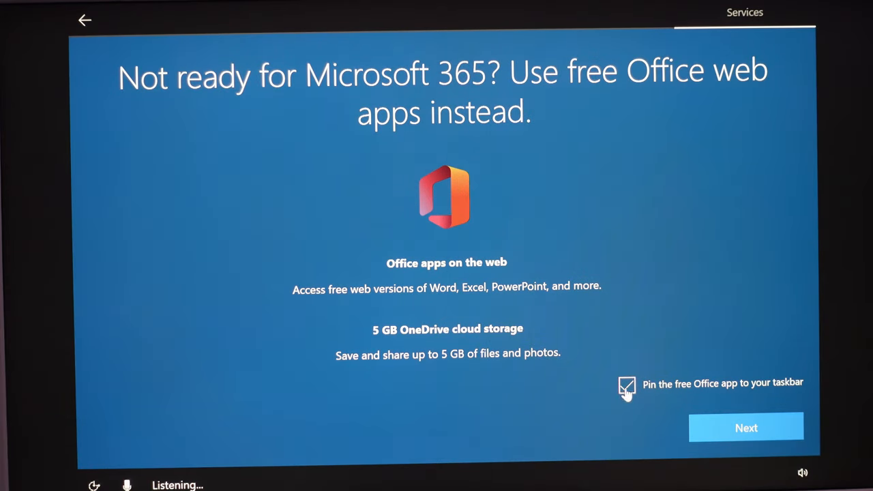
left_click(745, 428)
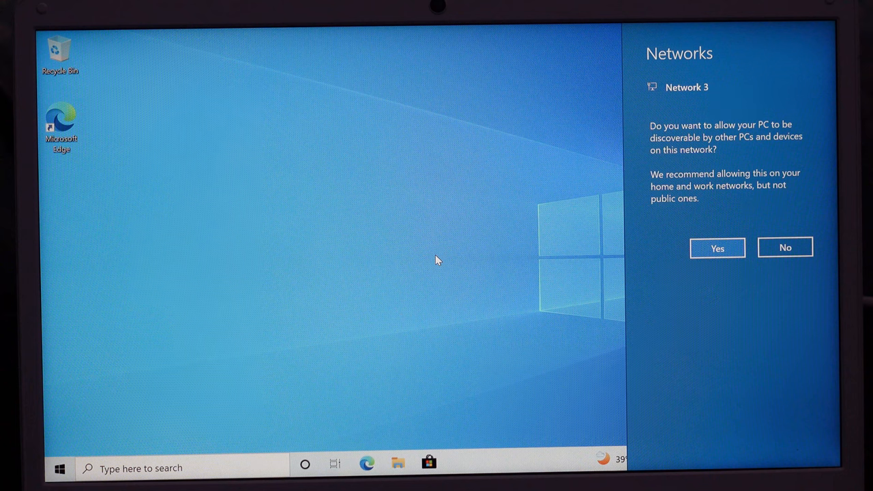
mouse_move(384, 268)
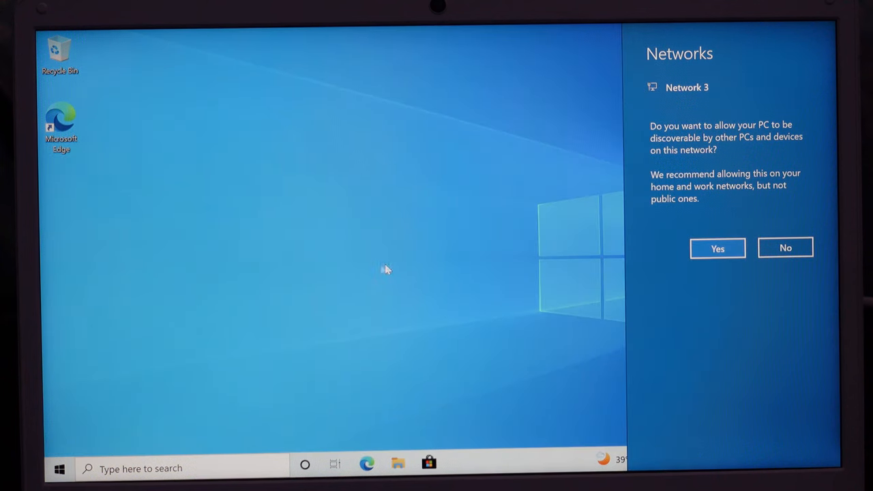
mouse_move(723, 316)
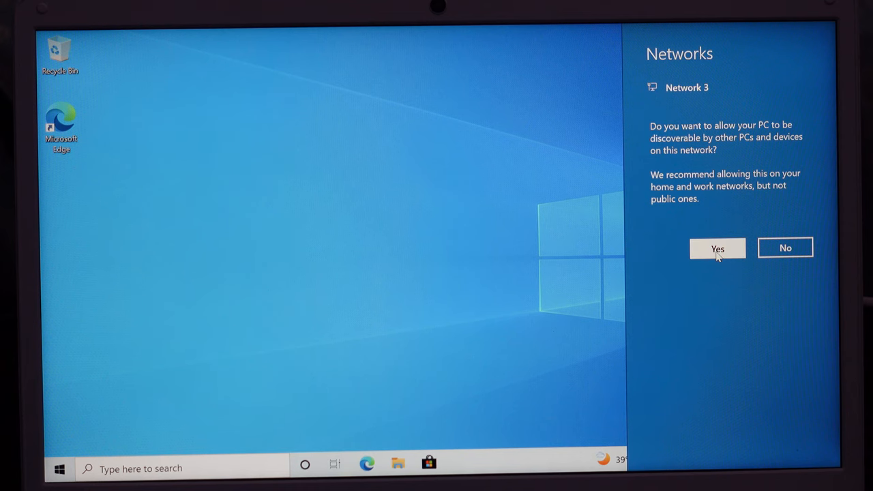
- Allow the PC to be discoverable by other devices on Network 3
left_click(717, 248)
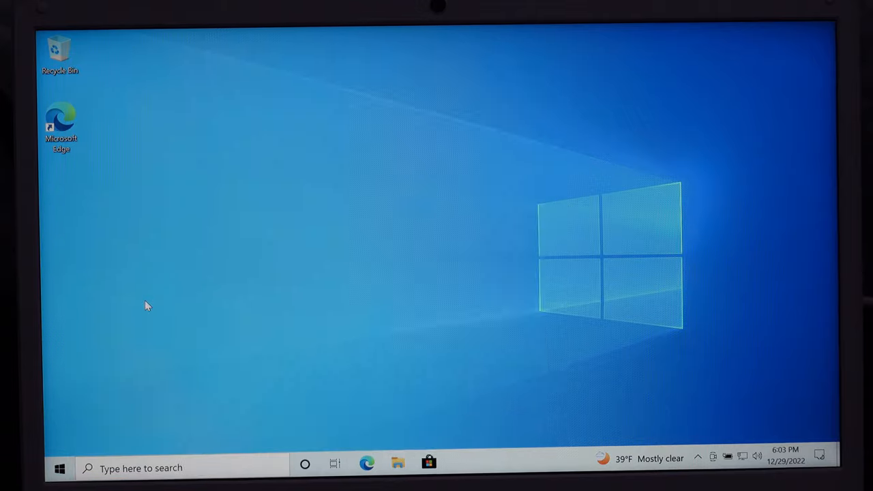
- Show This PC with the user folders and the Windows (C:) drive
left_click(399, 464)
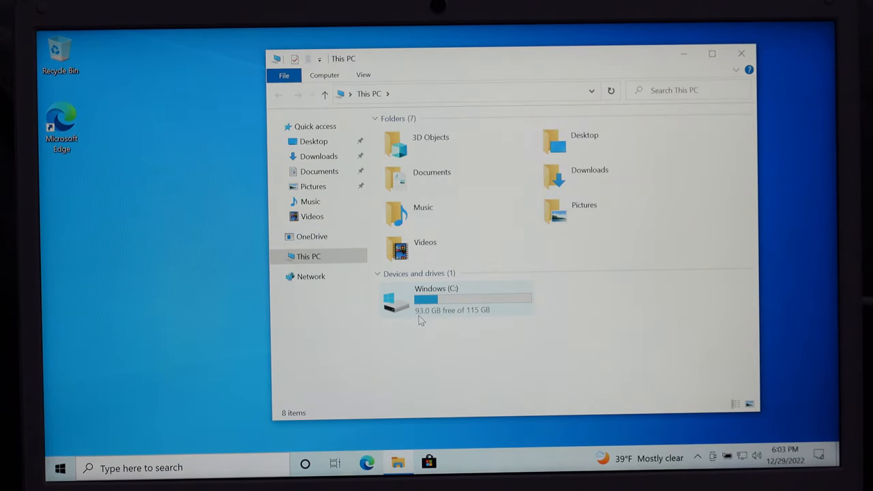
mouse_move(460, 316)
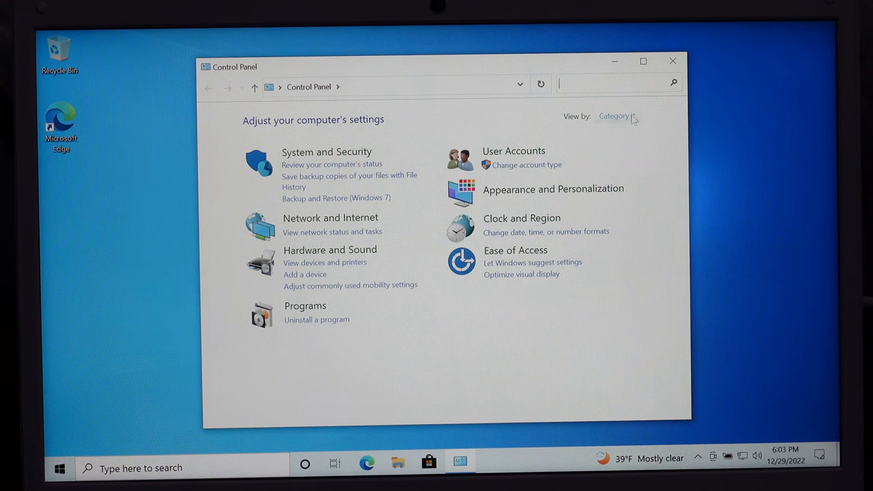
- Switch Control Panel's View by setting from Category to Large icons
left_click(617, 116)
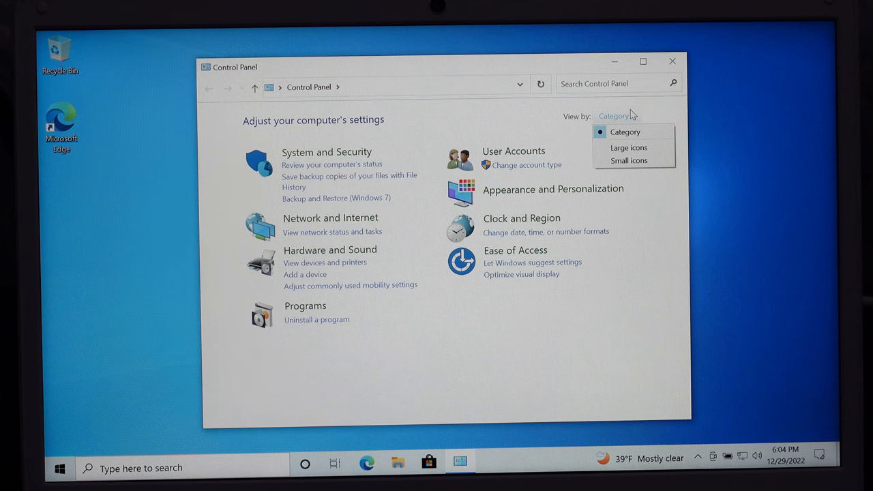
left_click(627, 148)
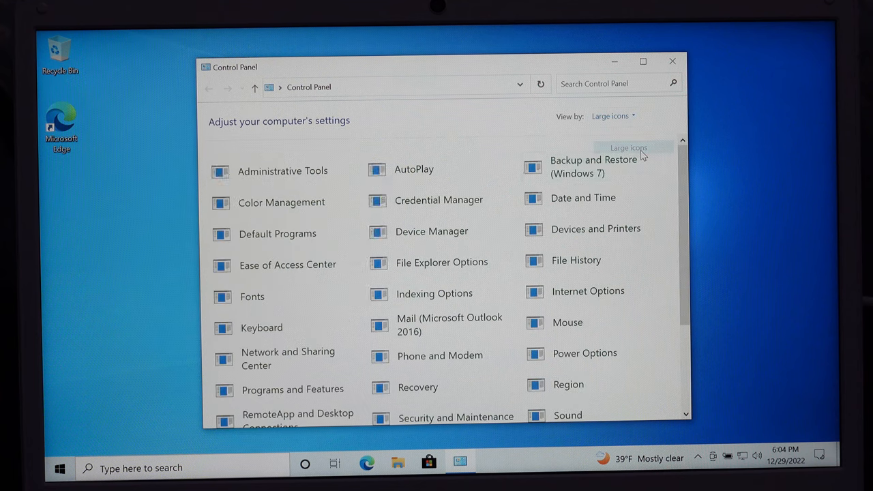
left_click(670, 61)
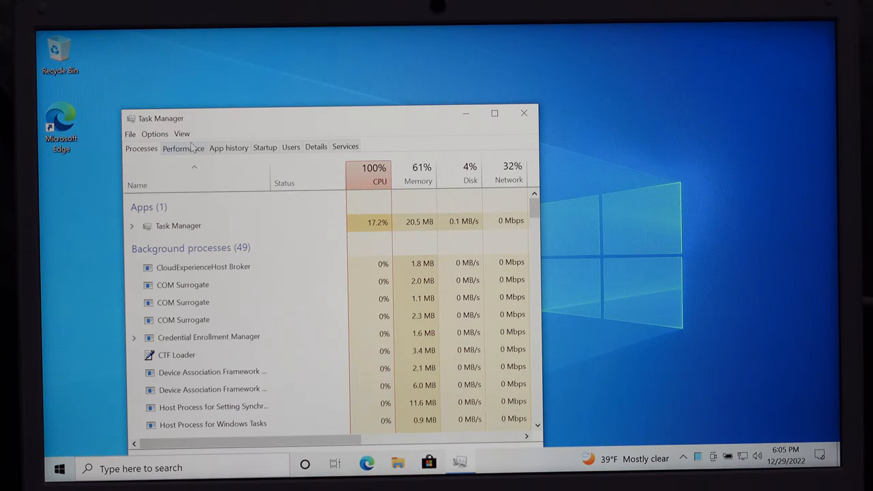
- Show the Performance graphs, view the Memory page, then return to the CPU page
left_click(183, 147)
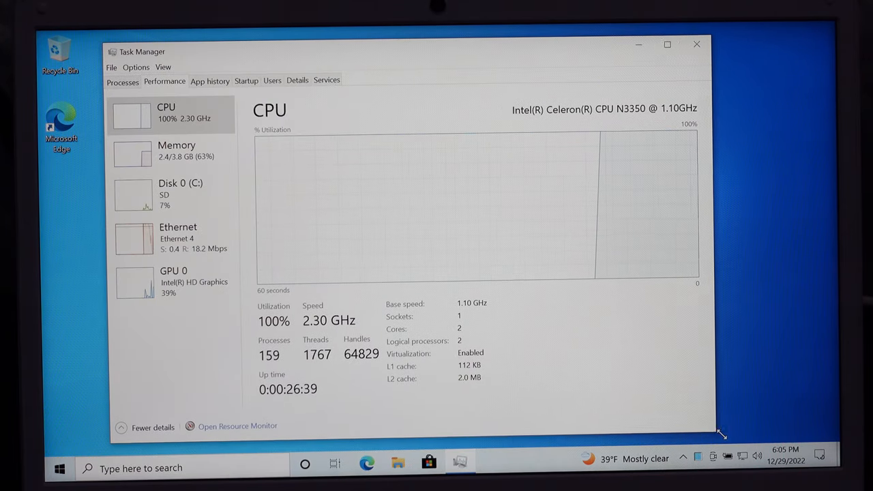
left_click(171, 150)
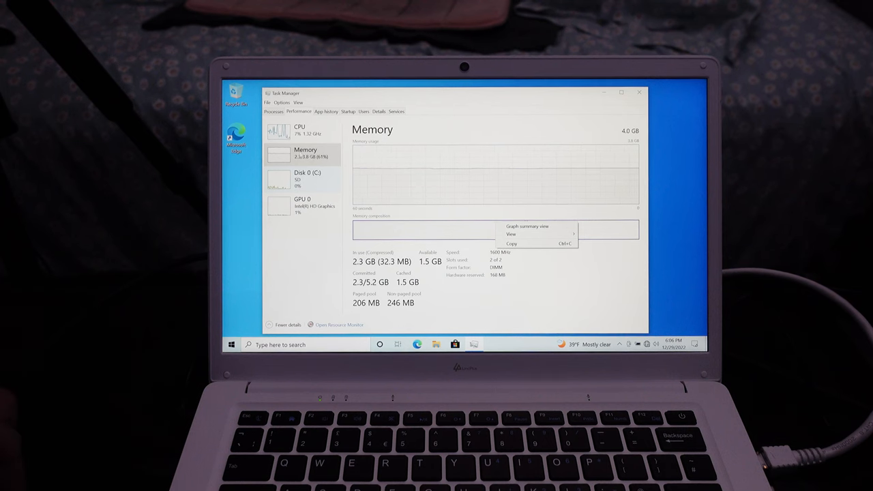
left_click(300, 129)
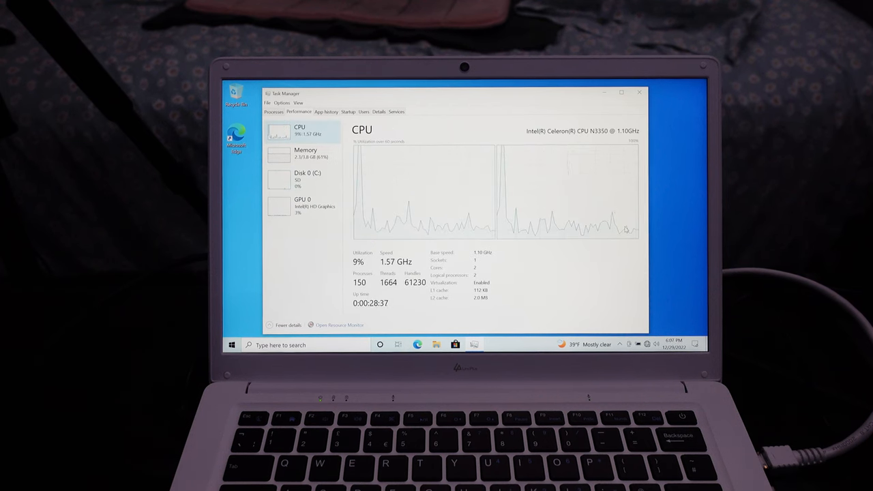